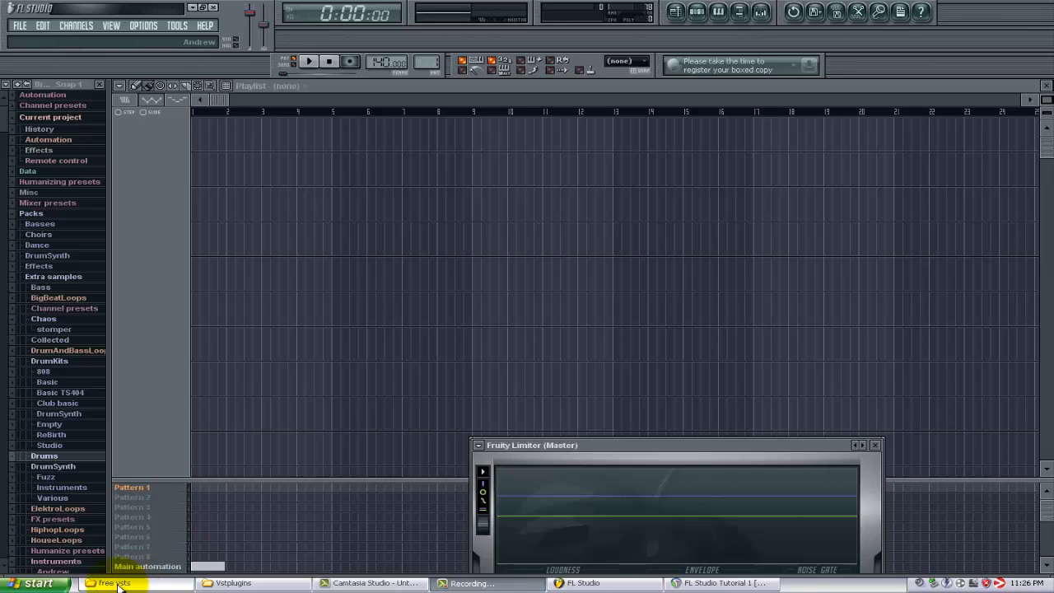
- Check the File settings for the extra VST search folder C:\Program Files\Cakewalk\Vstplugins\, then bring up 'free vsts'
click(233, 584)
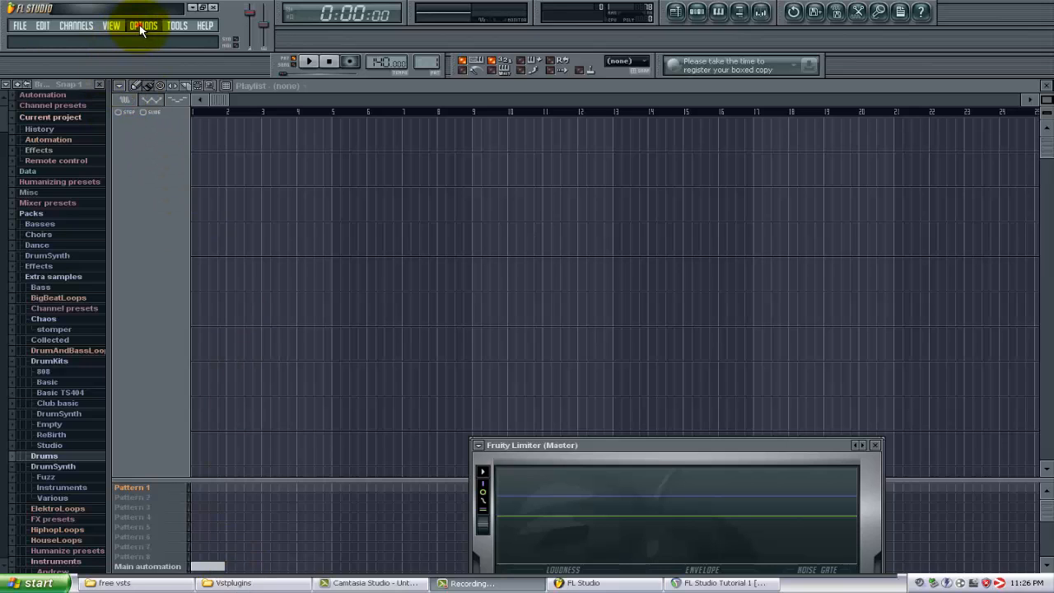
click(143, 26)
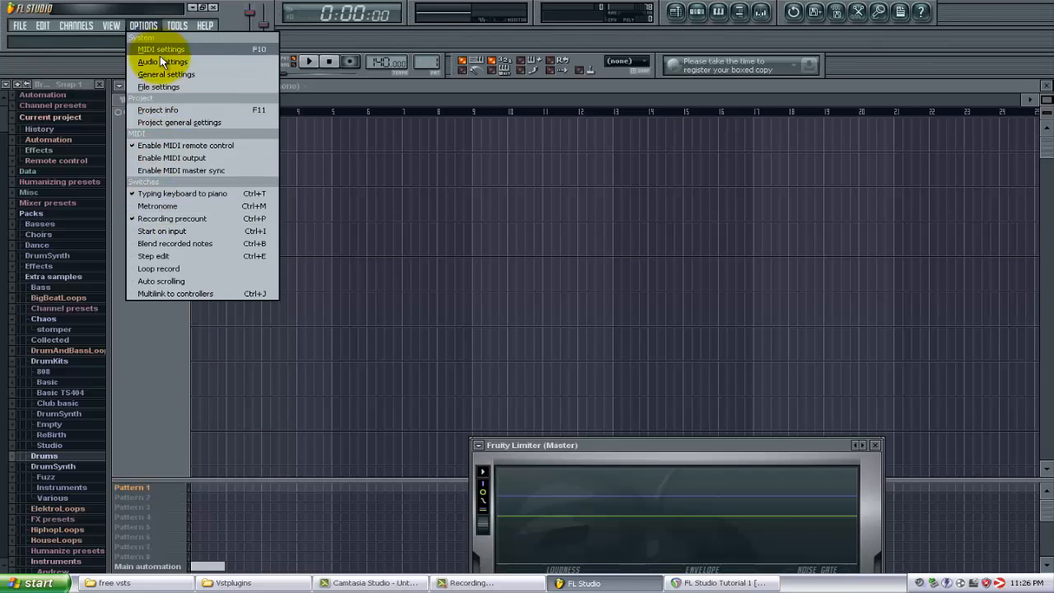
click(162, 62)
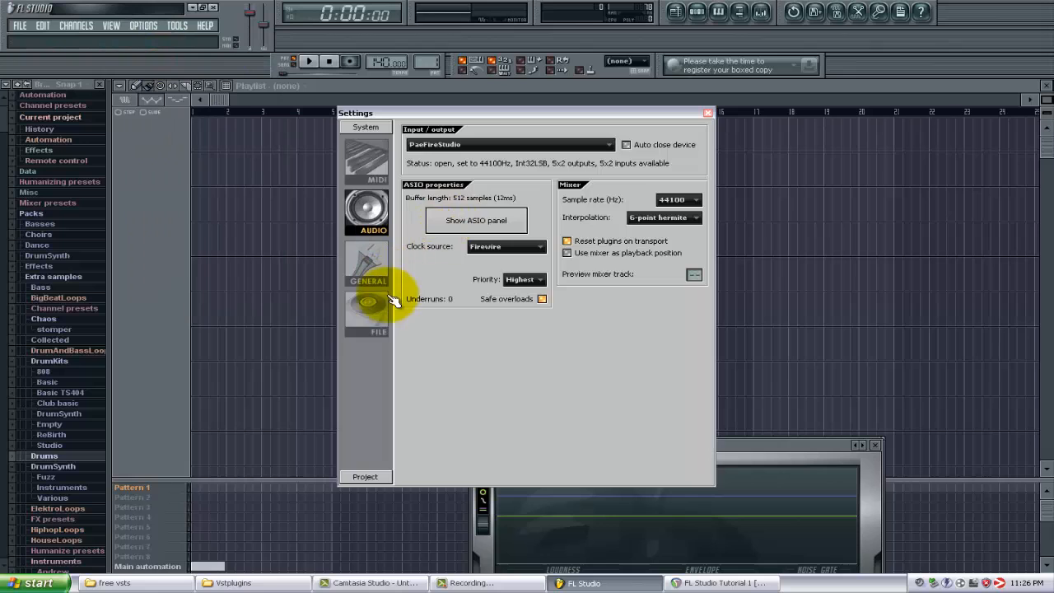
click(366, 311)
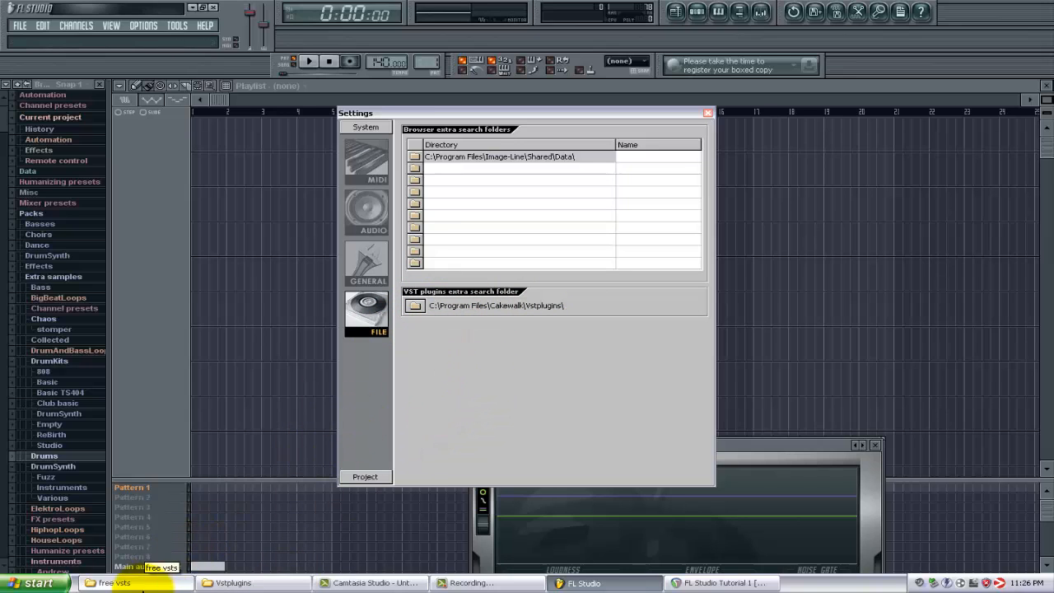
click(115, 583)
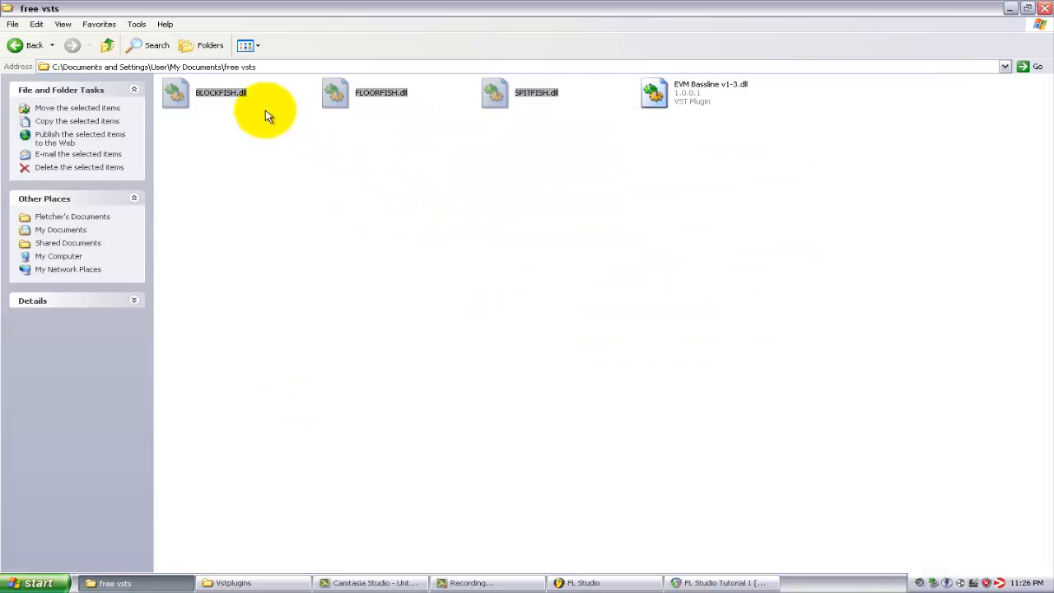
- Copy BLOCKFISH, FLOORFISH and SPITFISH DLLs into Vstplugins, replacing all existing copies
click(381, 92)
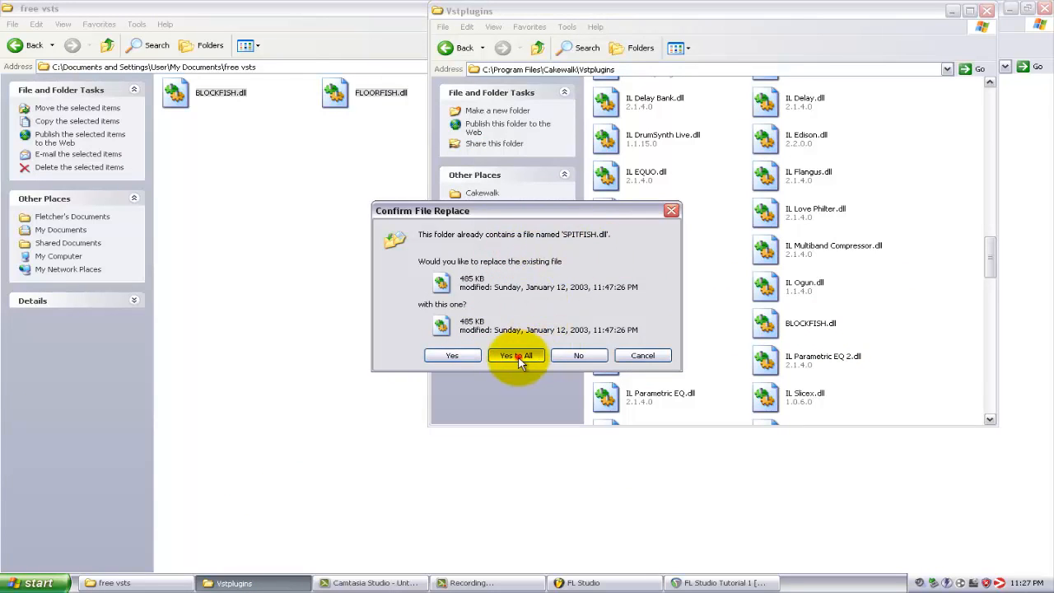
click(516, 355)
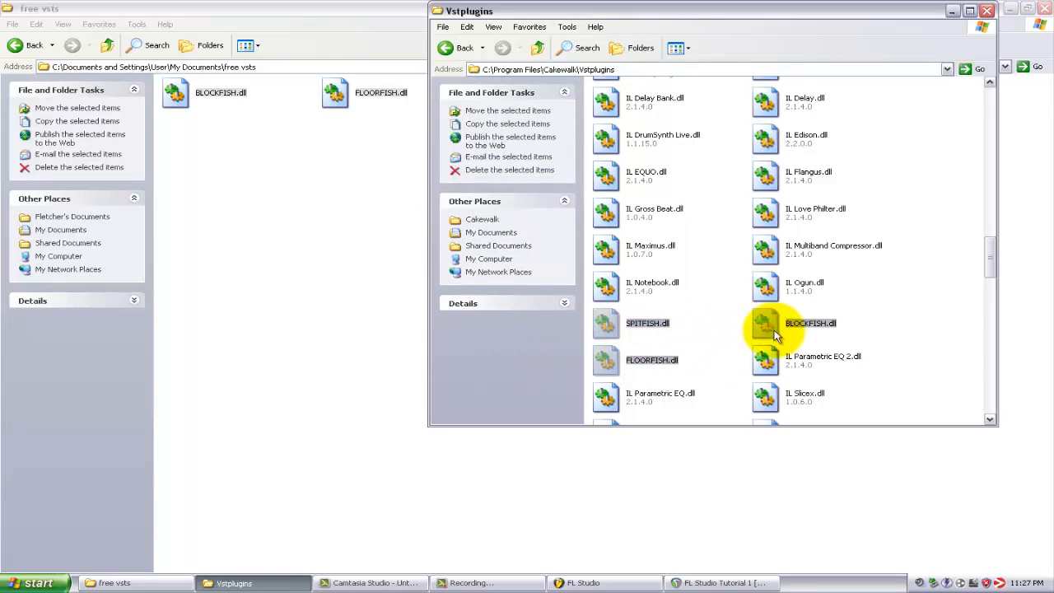
click(987, 10)
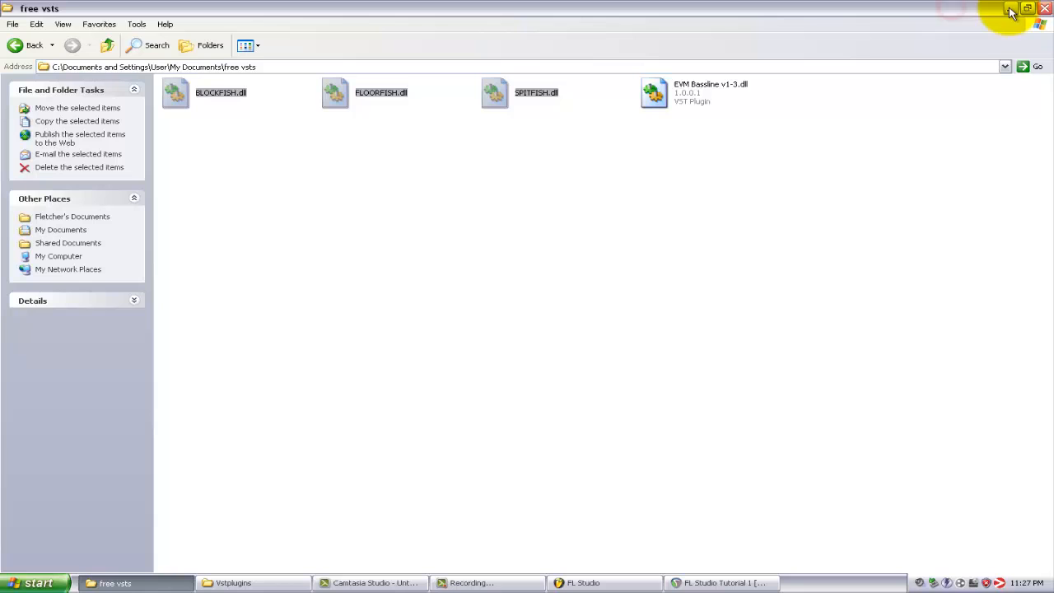
mouse_move(784, 234)
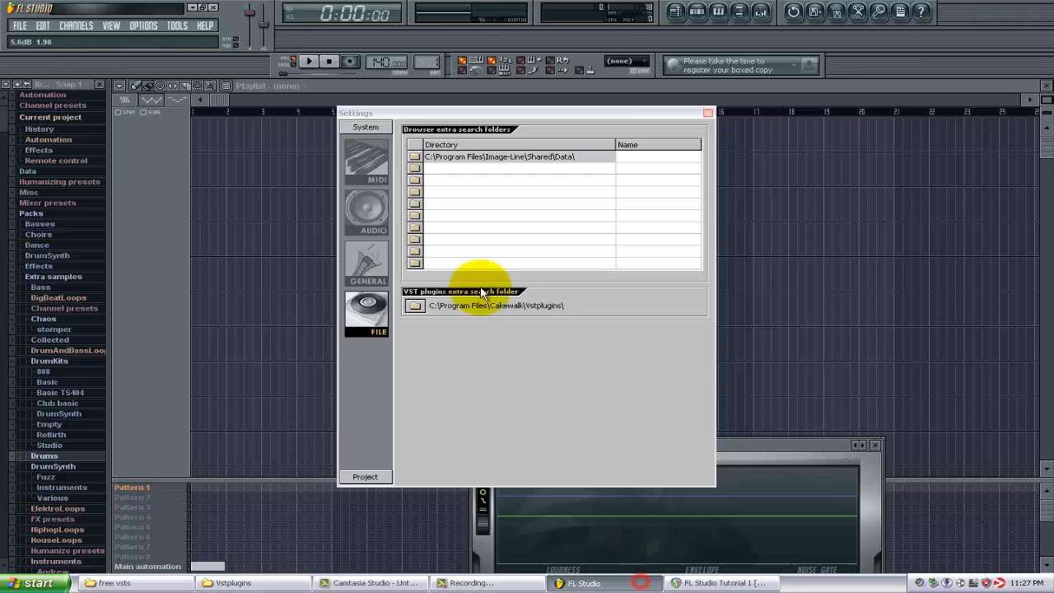
mouse_move(465, 223)
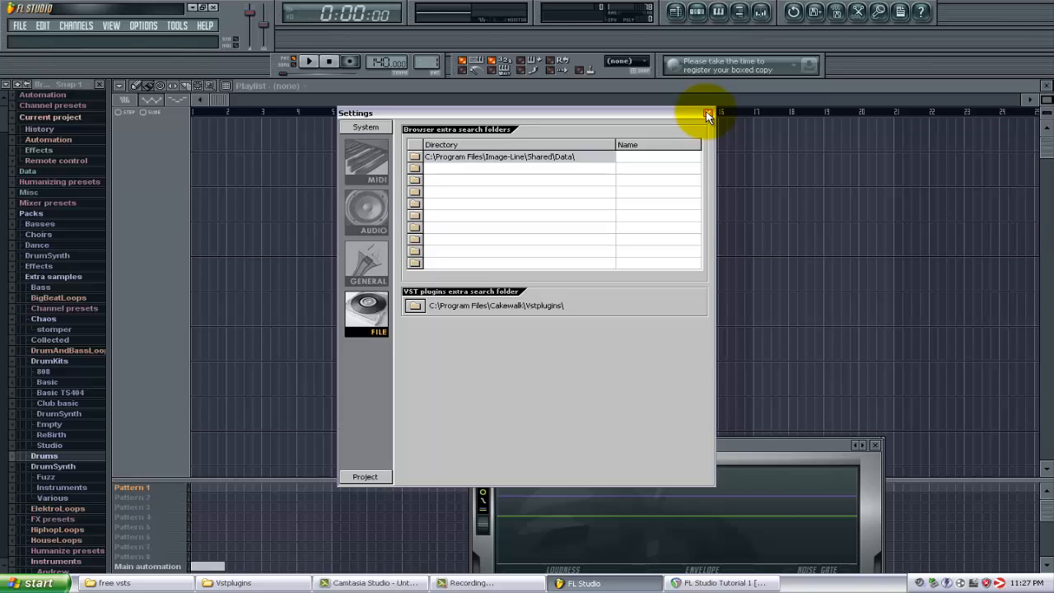
- Close Settings and open the full effect plugin list from an empty Insert 8 slot
click(708, 114)
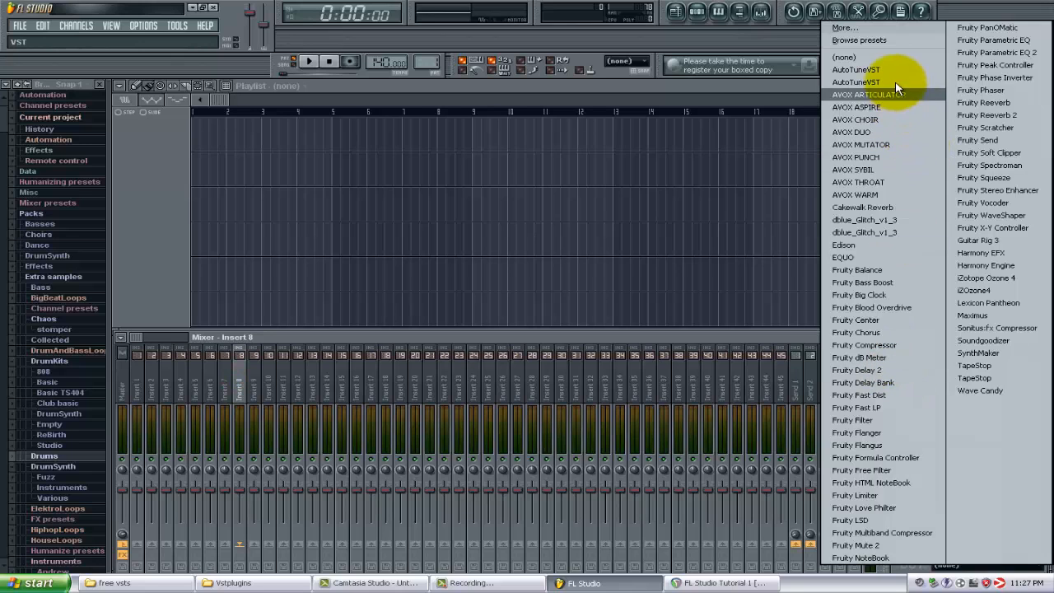
mouse_move(884, 33)
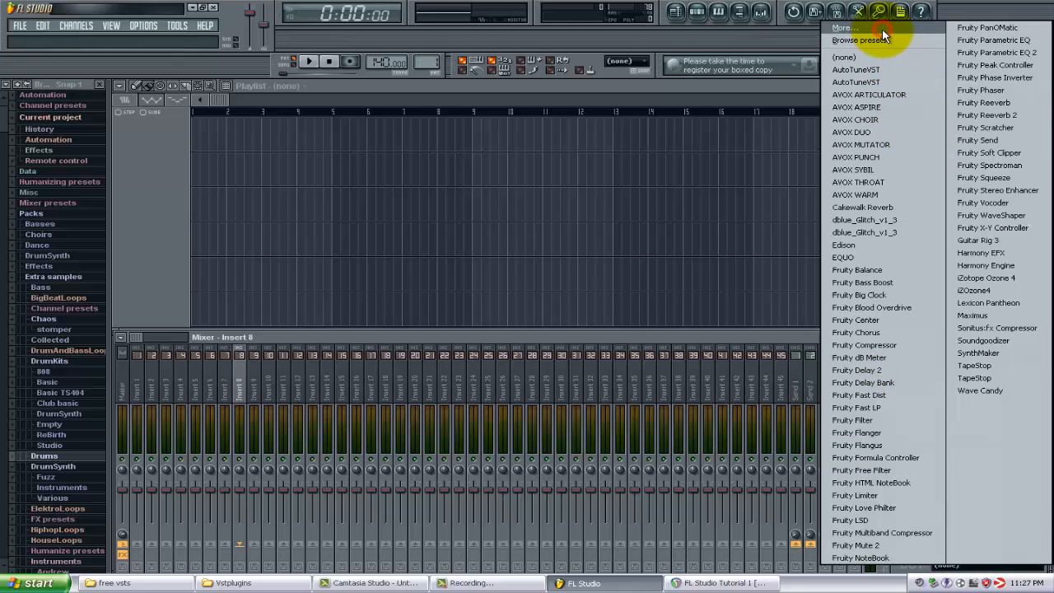
click(844, 27)
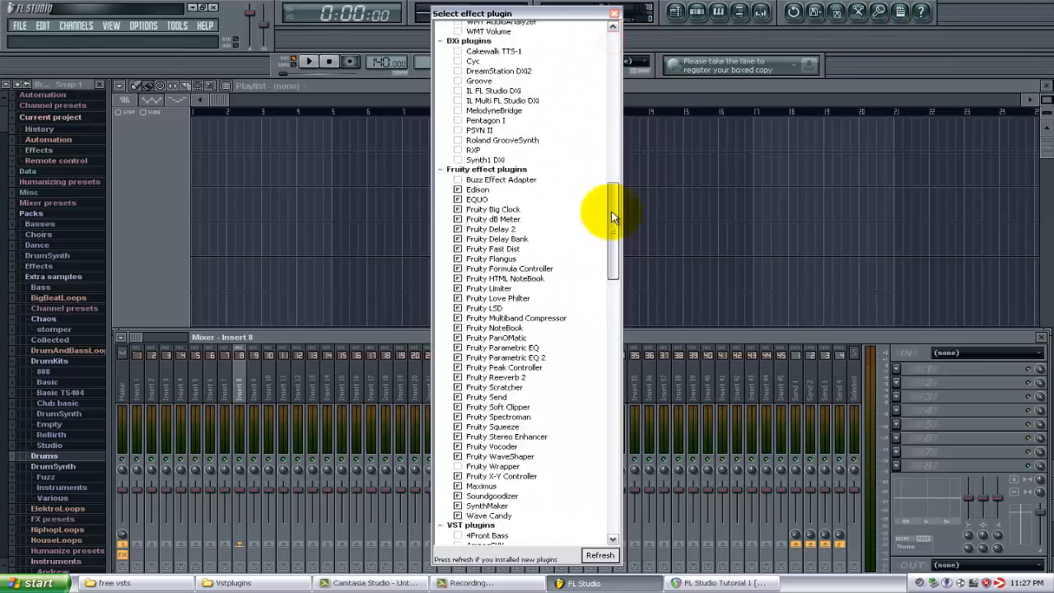
- Refresh the effect plugin list, finding 68 new plugins, and scroll to locate the fish plugins
drag(613, 206, 618, 342)
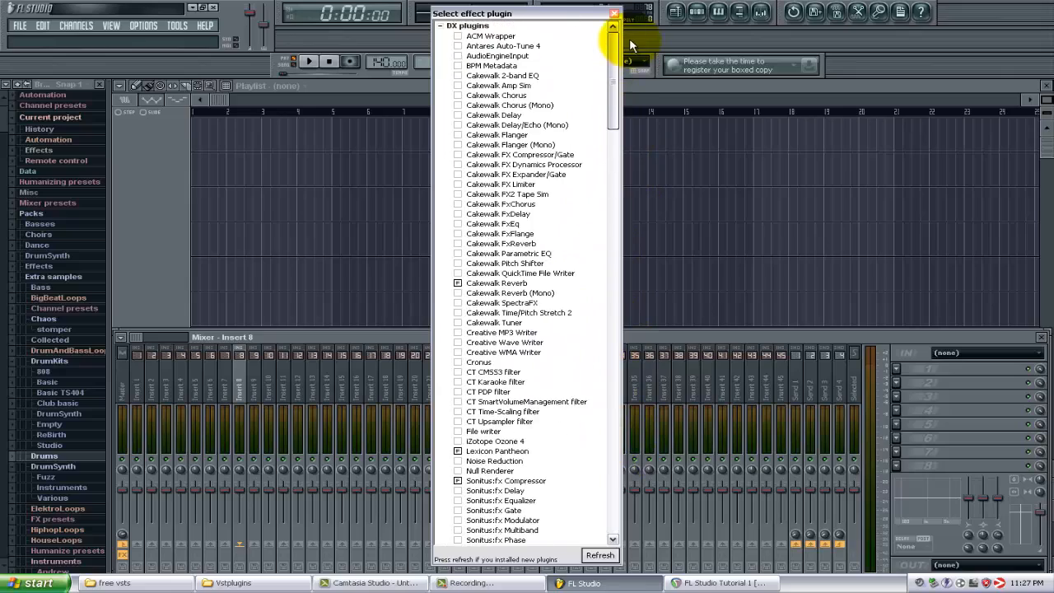
scroll(down, 3)
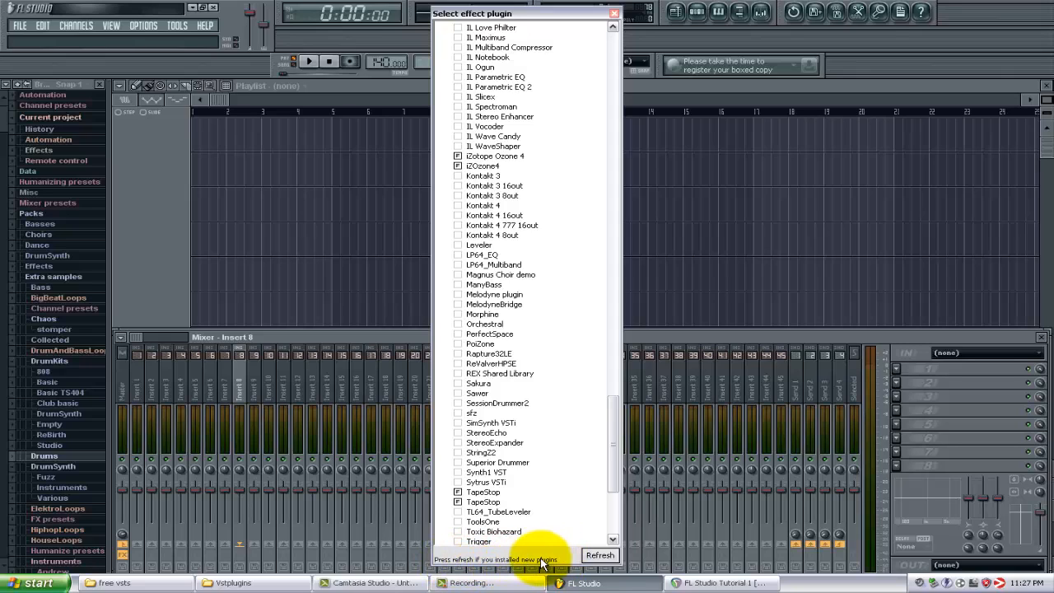
click(599, 555)
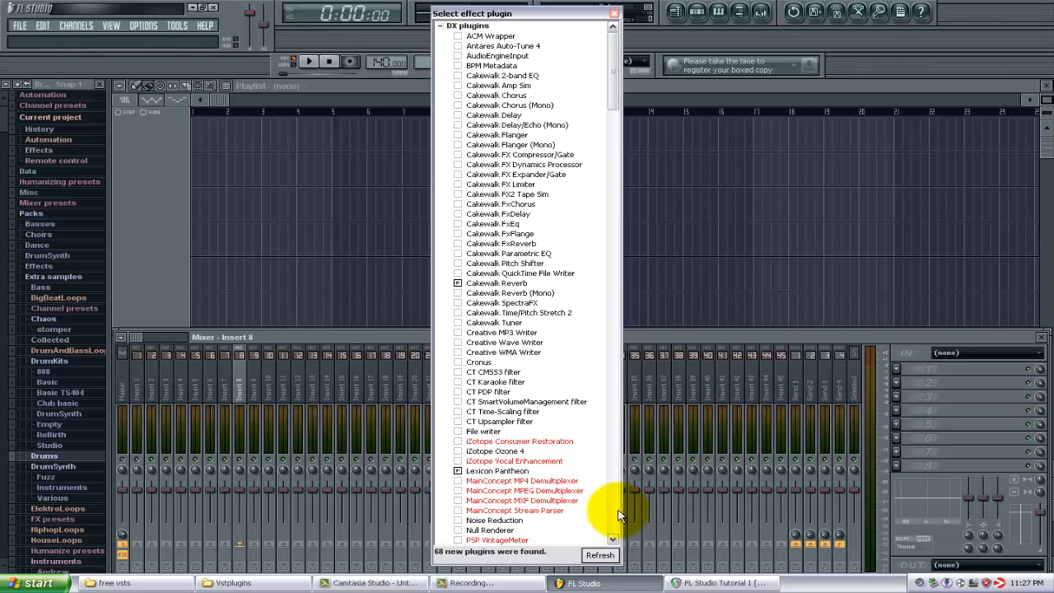
scroll(down, 3)
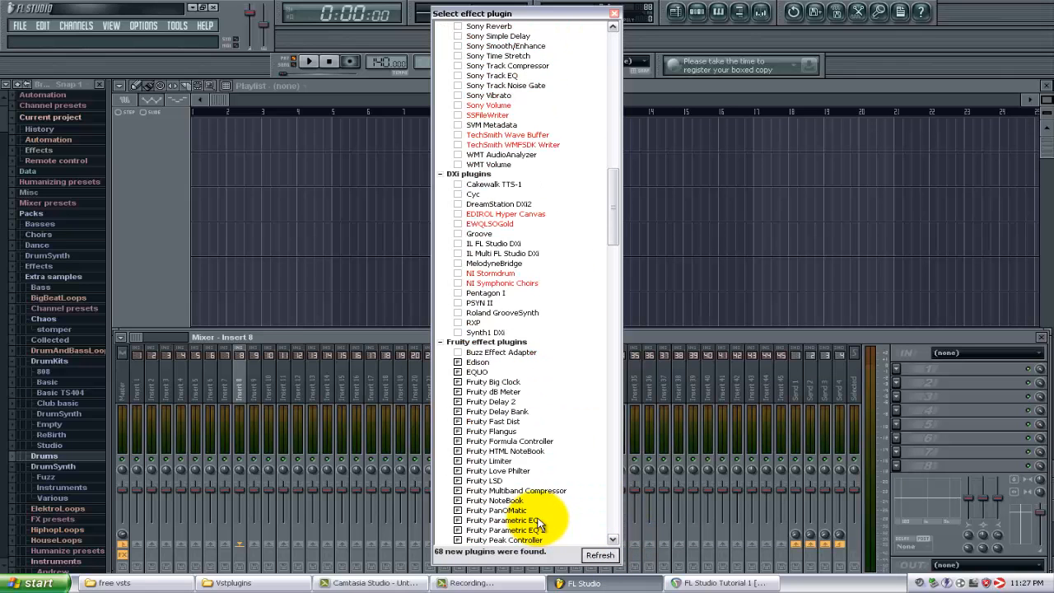
scroll(down, 3)
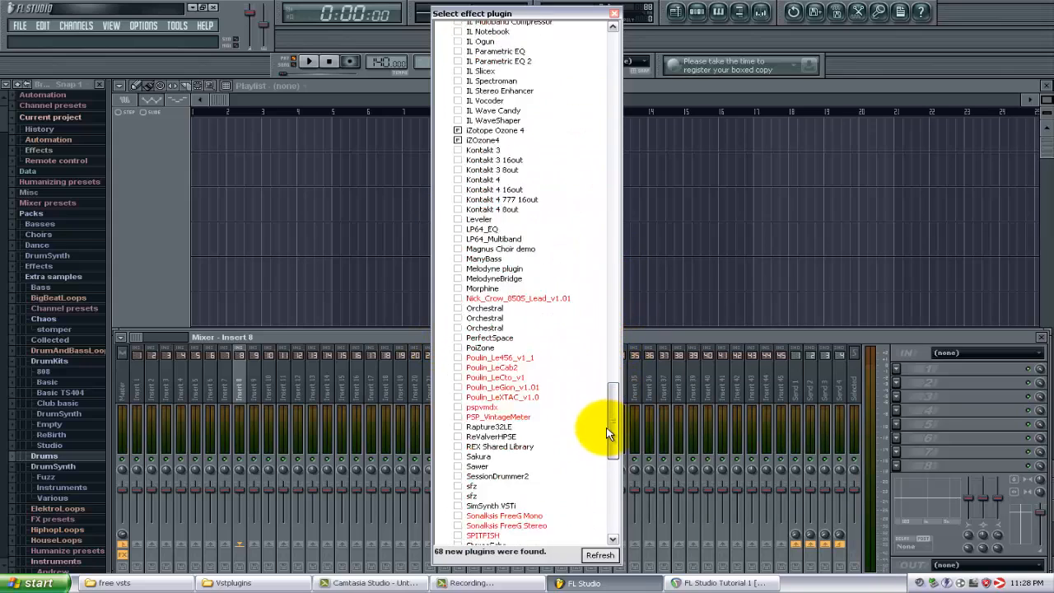
scroll(down, 3)
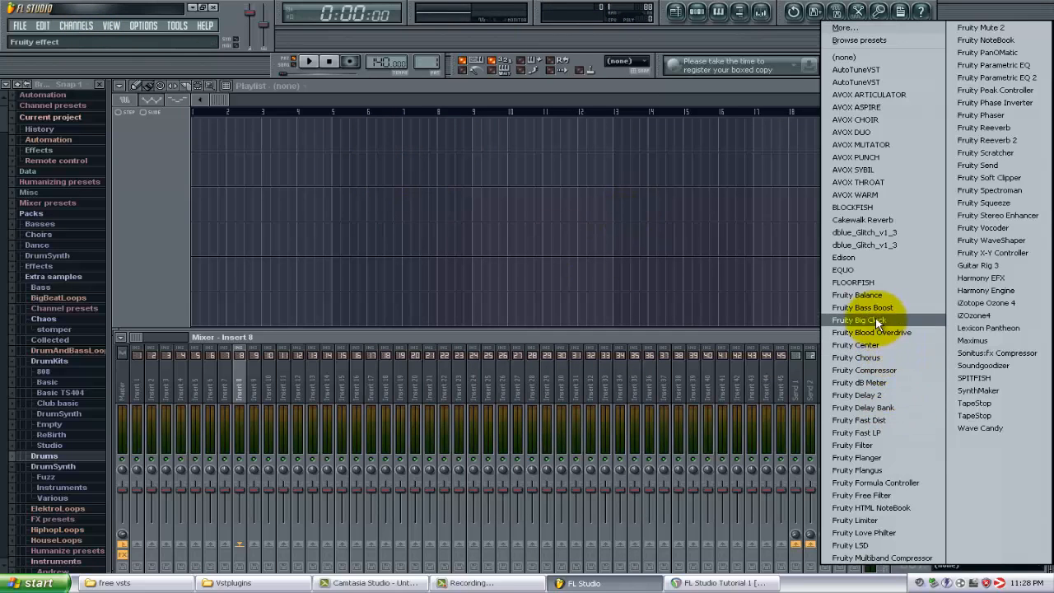
- Load FLOORFISH into slot 1 and SPITFISH into slot 2 on Insert 8, closing FLOORFISH's window
click(853, 282)
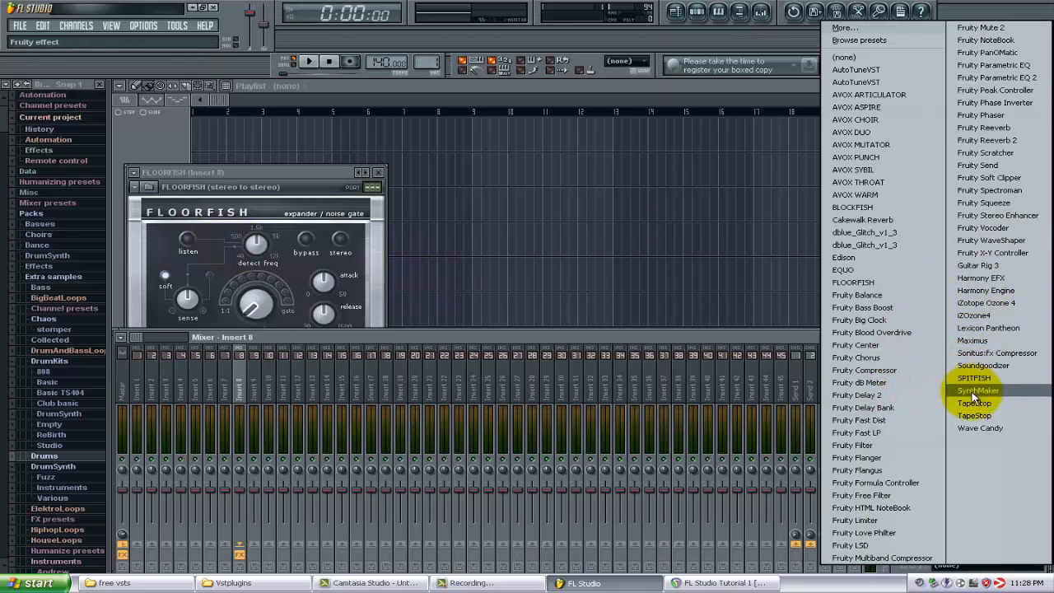
click(973, 378)
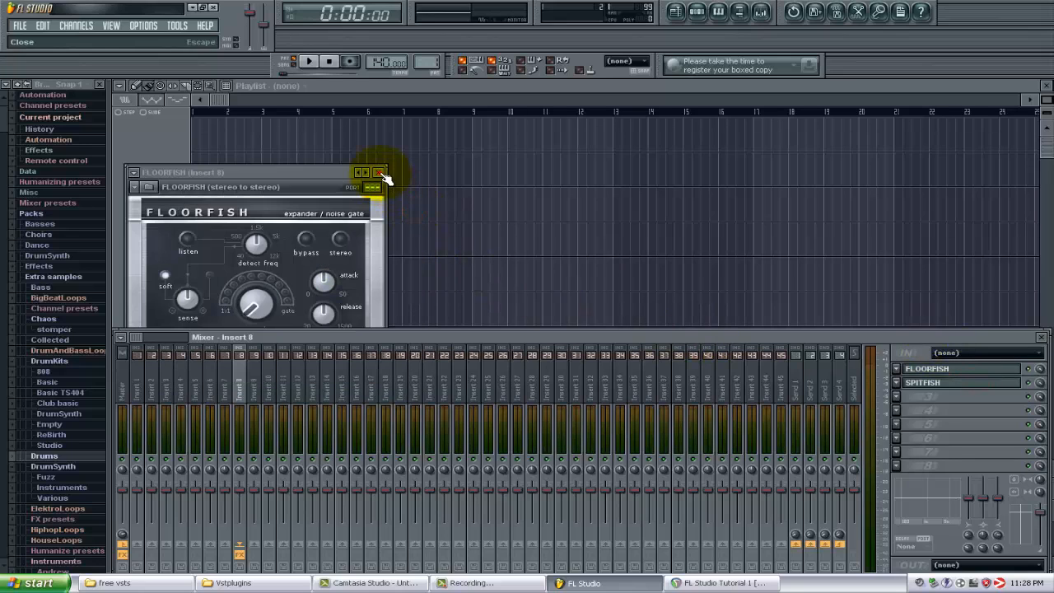
click(379, 172)
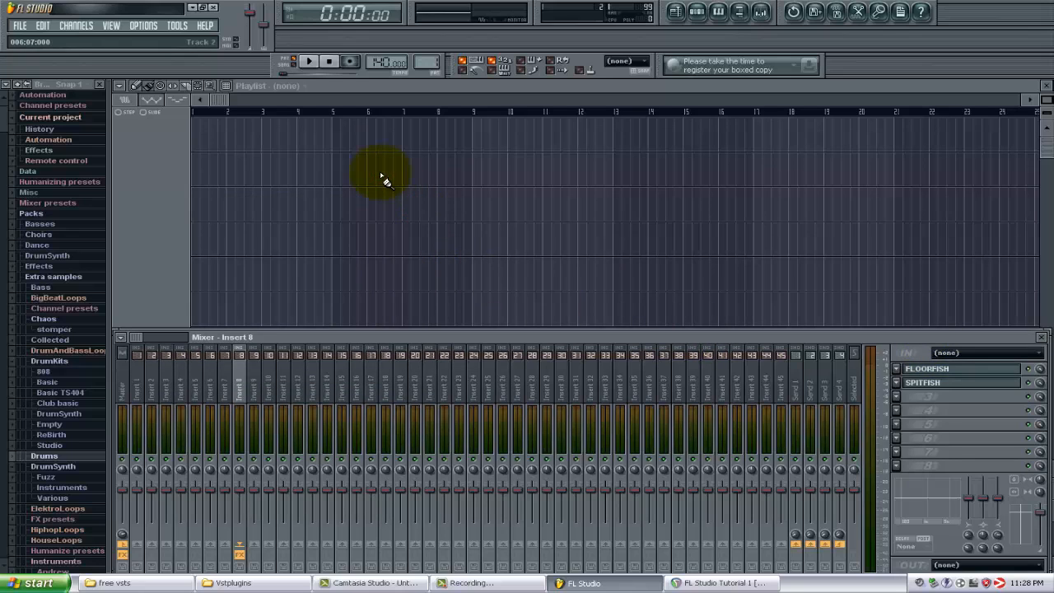